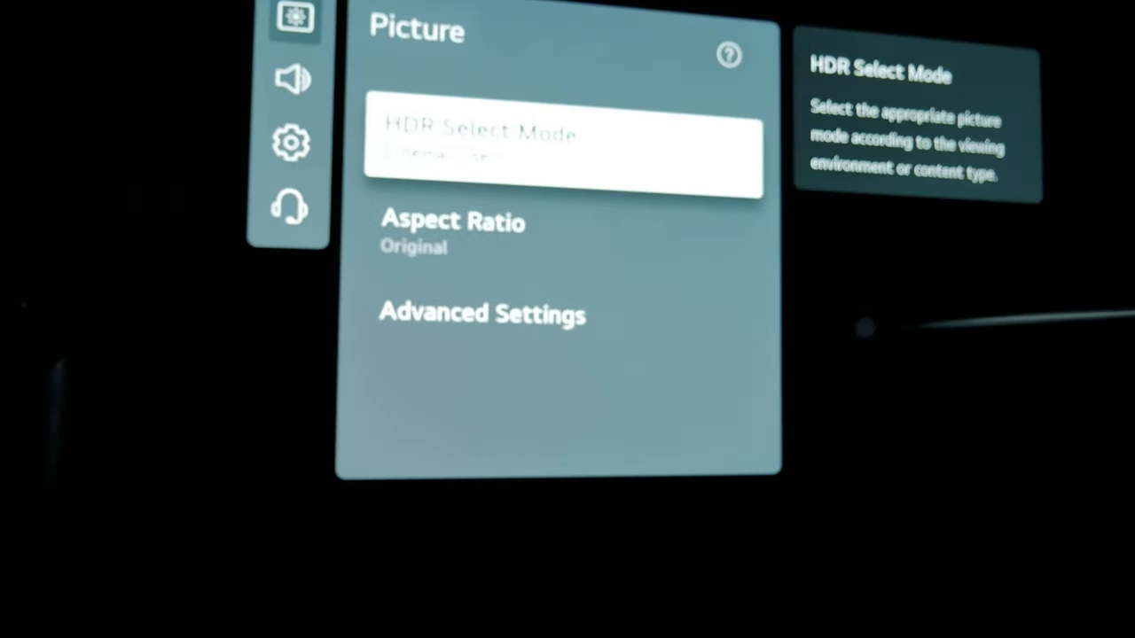
Go into Advanced Settings, check Brightness, then enter Color and its White Balance settings.
click(564, 156)
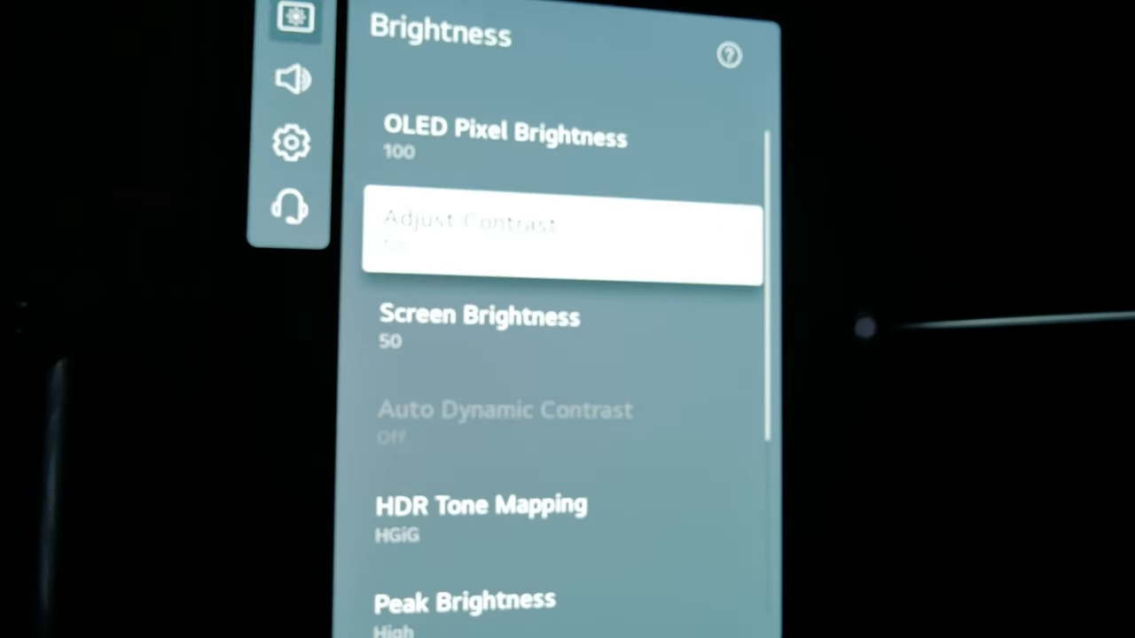
scroll(down, 3)
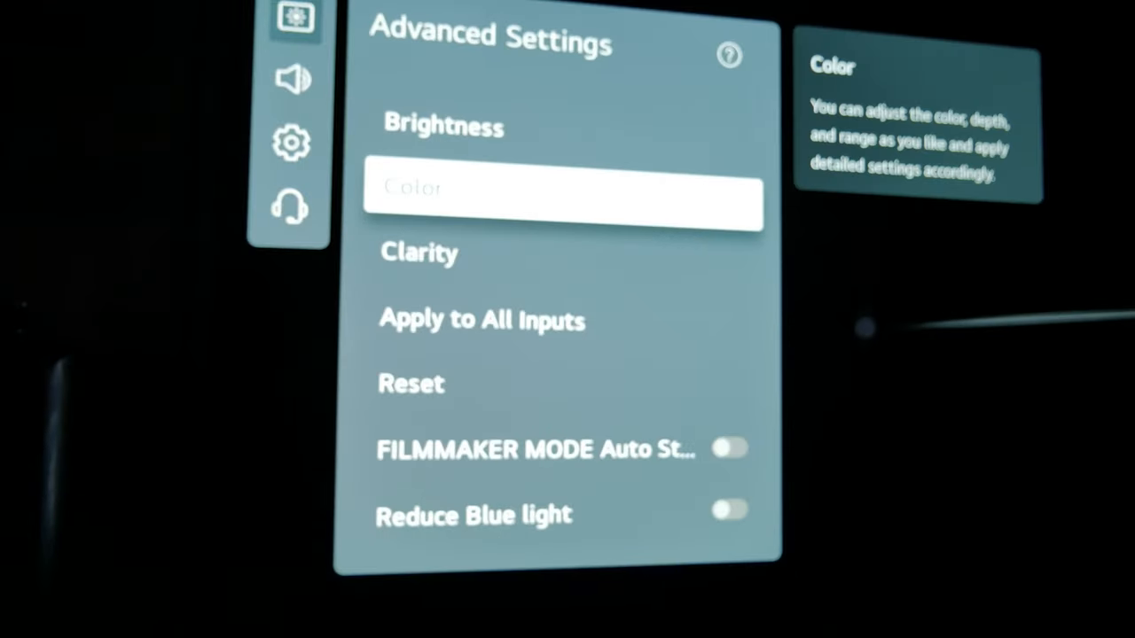
click(564, 200)
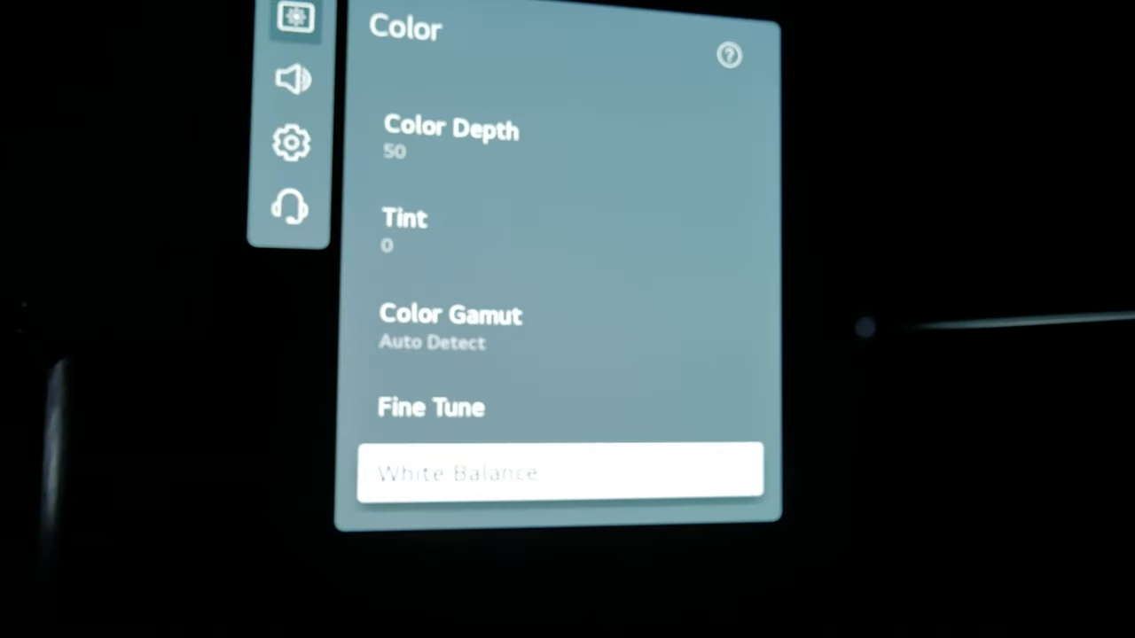
click(561, 472)
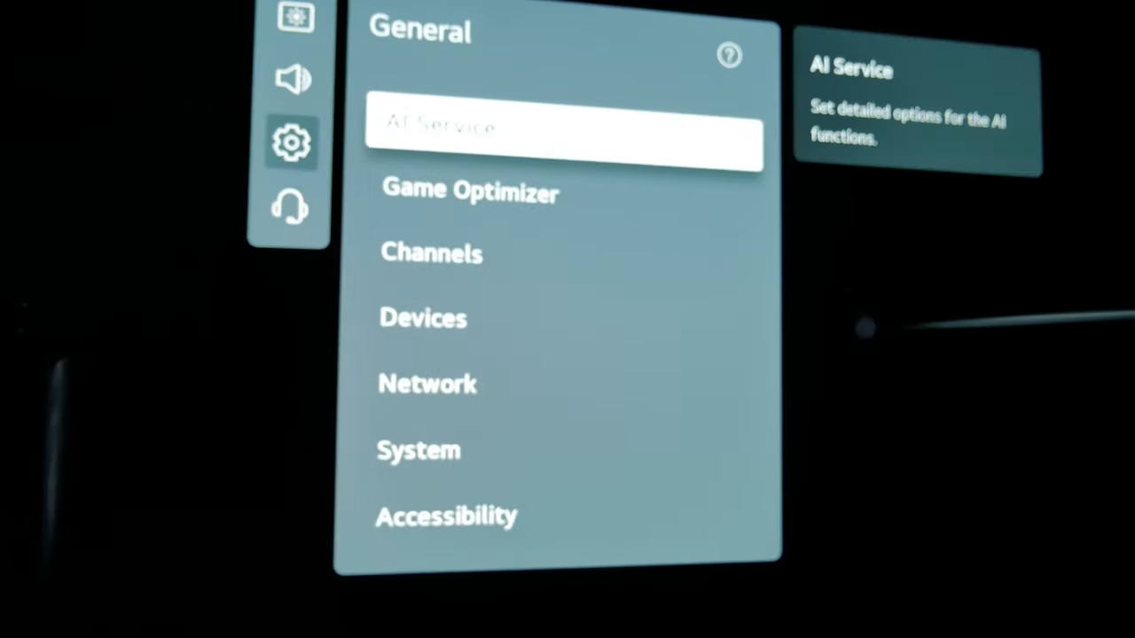
In Game Optimizer, change Prevent Input Delay (Input Lag) from Boost to Standard.
click(564, 127)
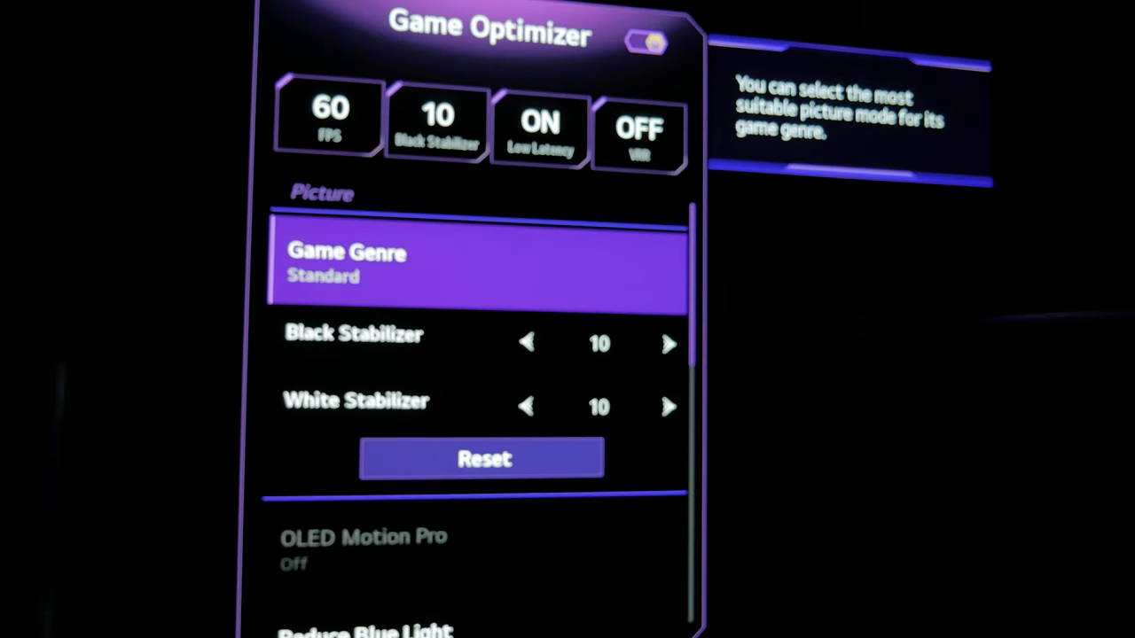
scroll(down, 3)
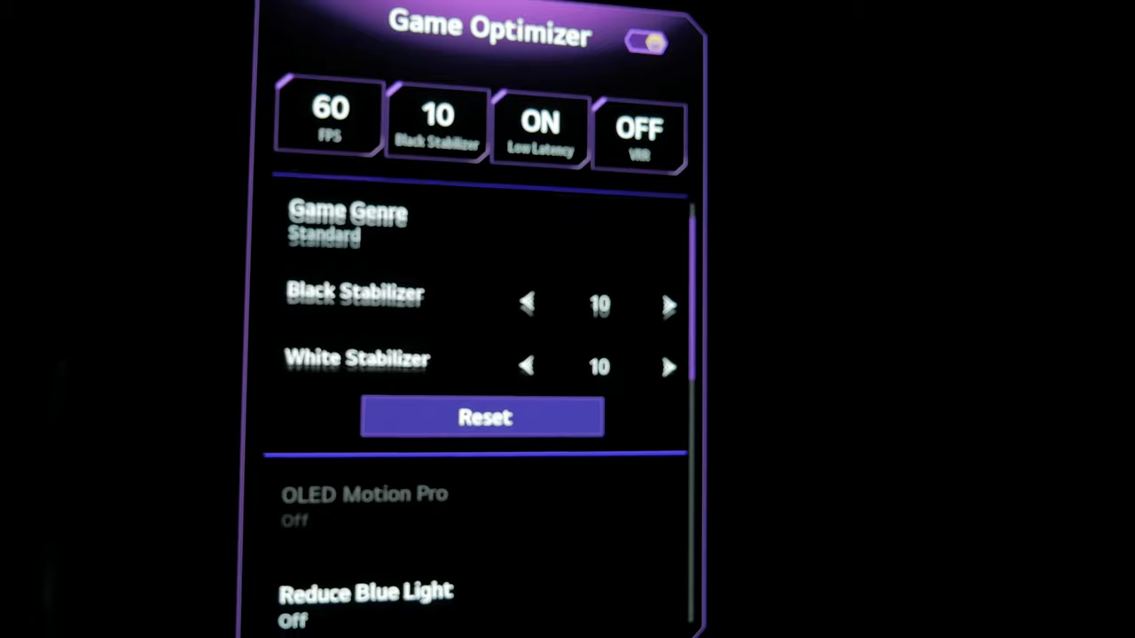
scroll(down, 3)
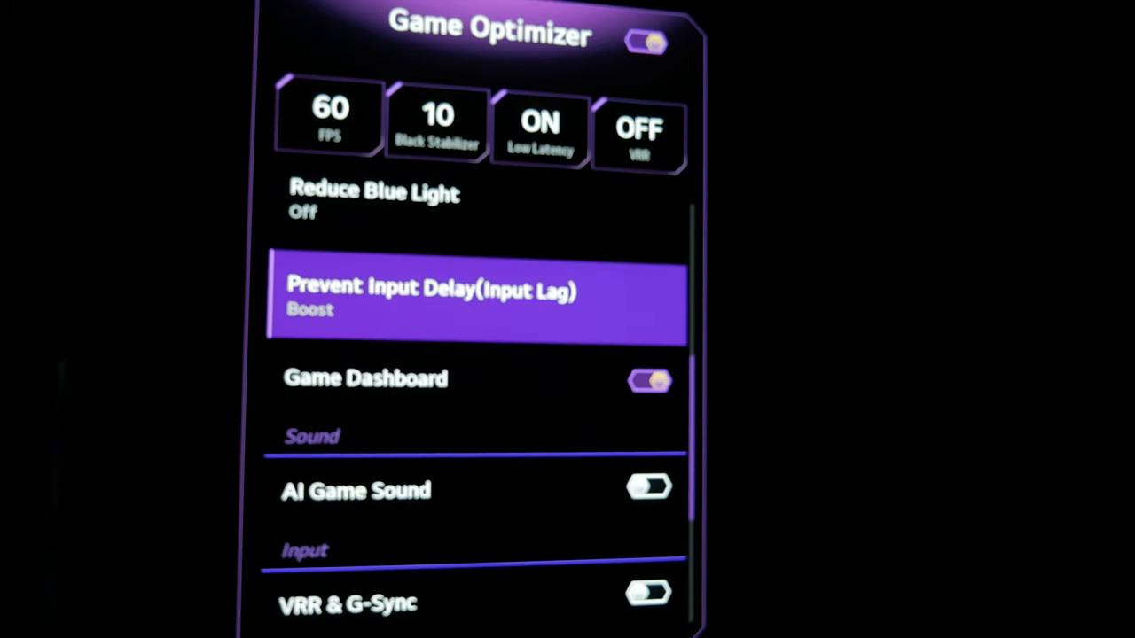
click(475, 302)
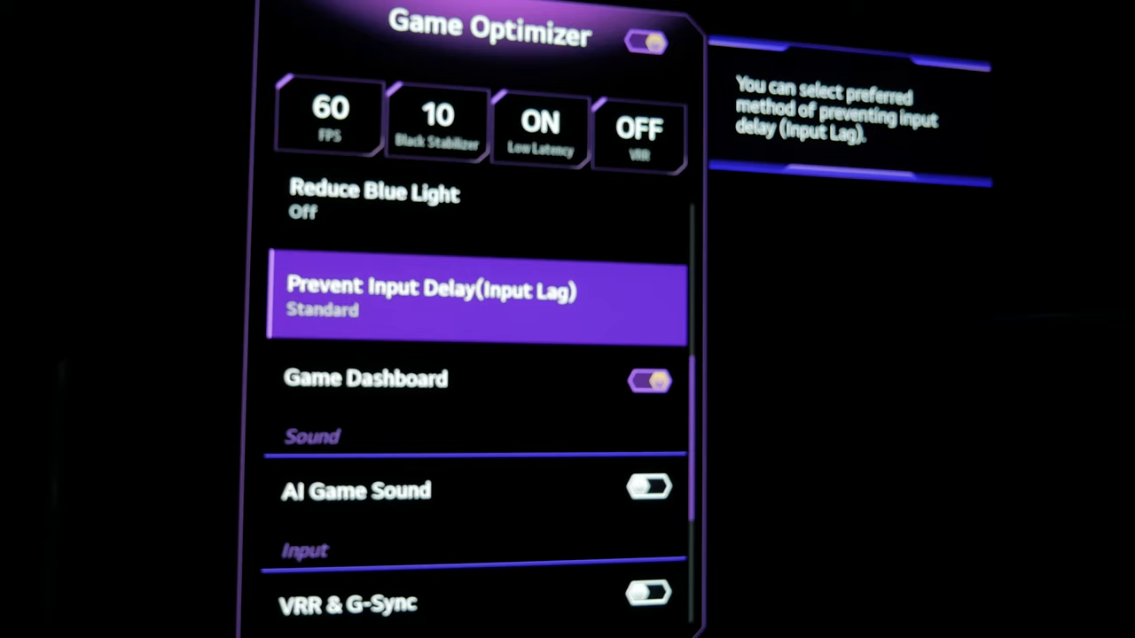
scroll(down, 3)
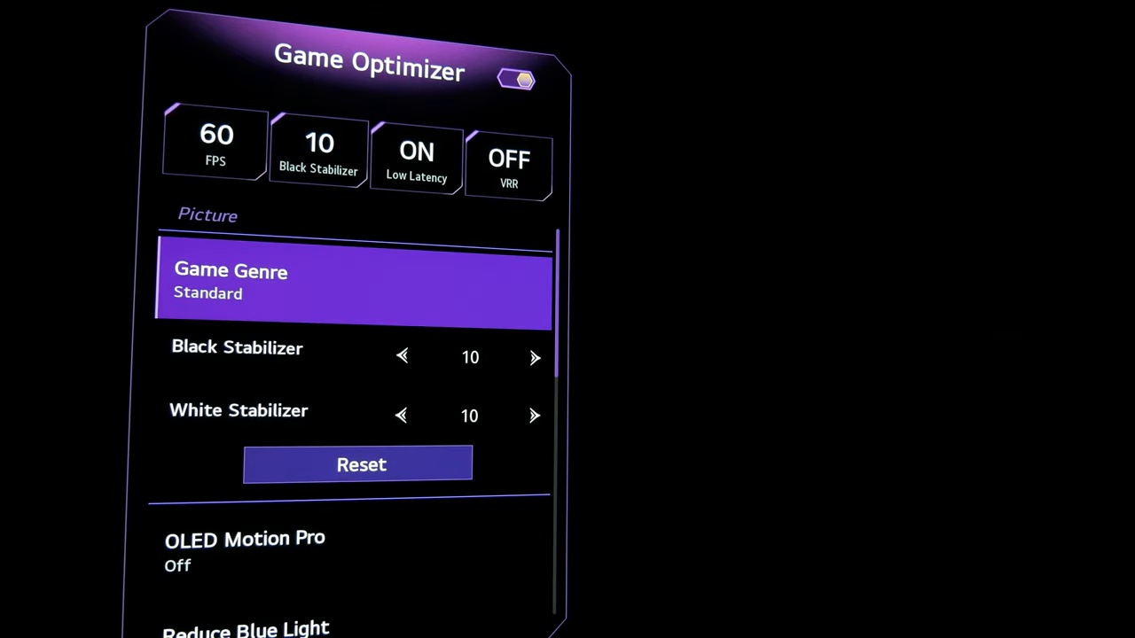
Scroll to Prevent Input Delay (Input Lag) and choose Boost from its options.
scroll(down, 3)
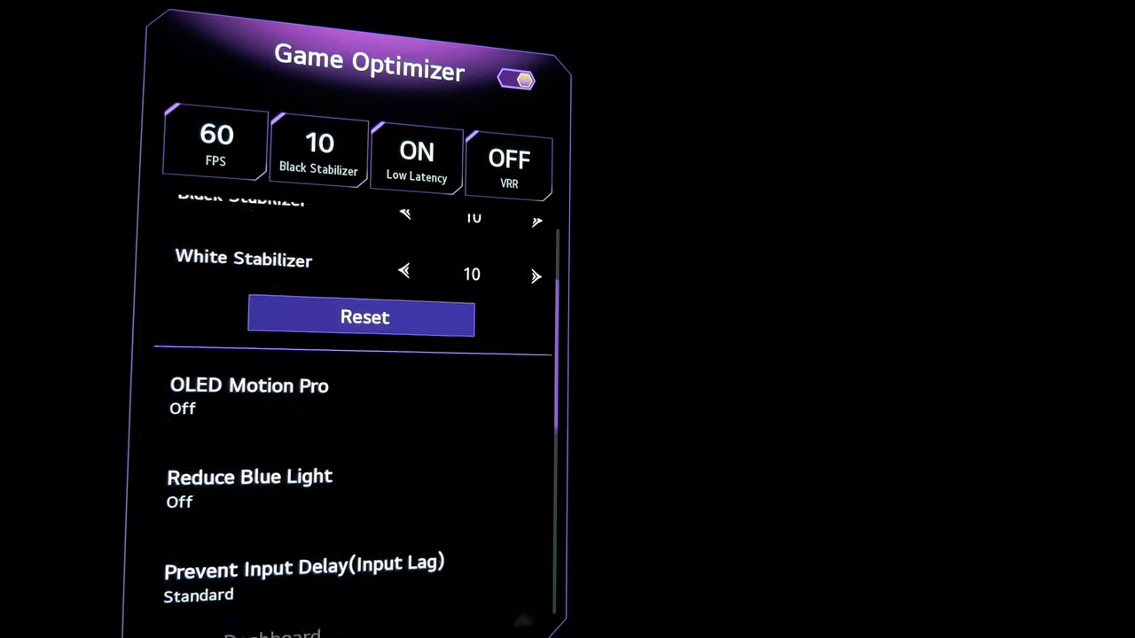
click(305, 567)
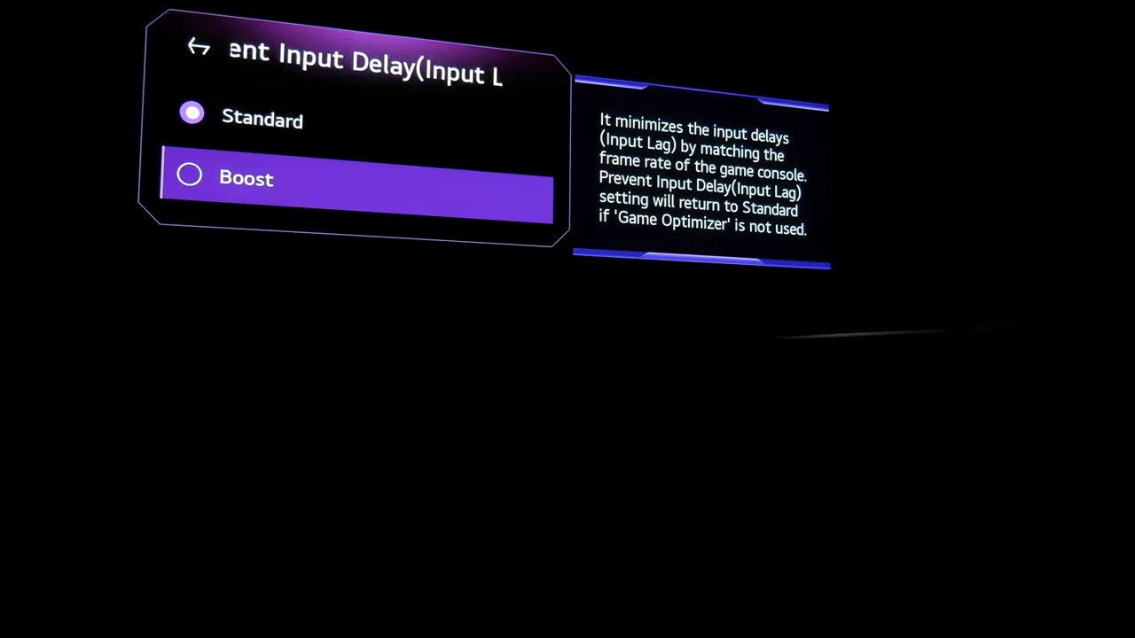
click(245, 177)
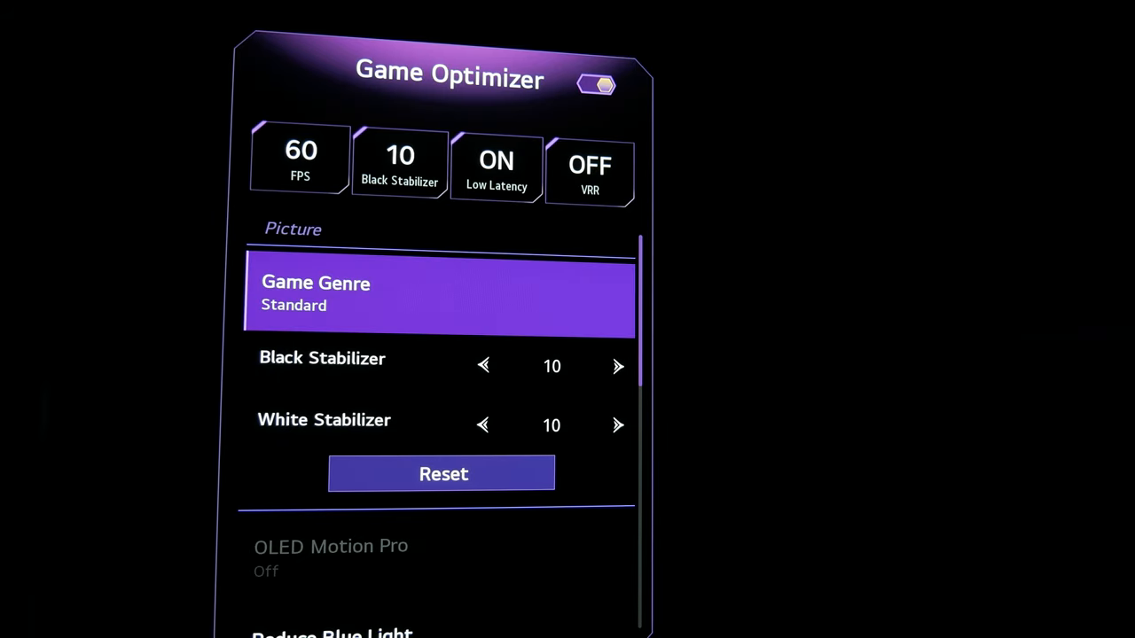
Lower White Stabilizer from 10 to 9 and head toward the Picture's Advanced Settings.
click(483, 426)
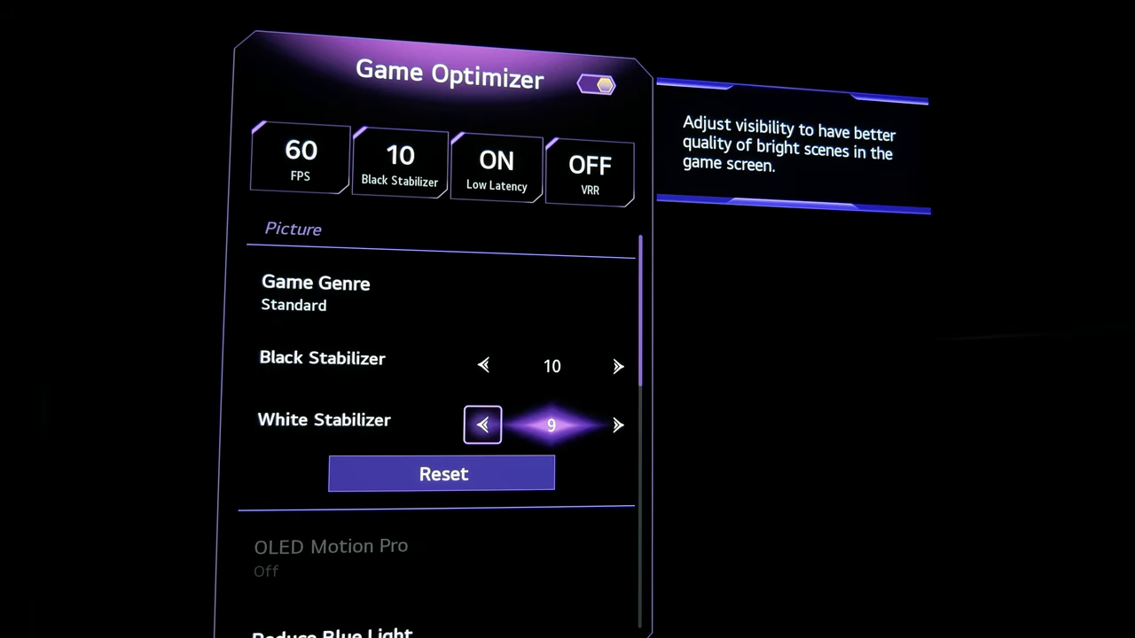
scroll(down, 3)
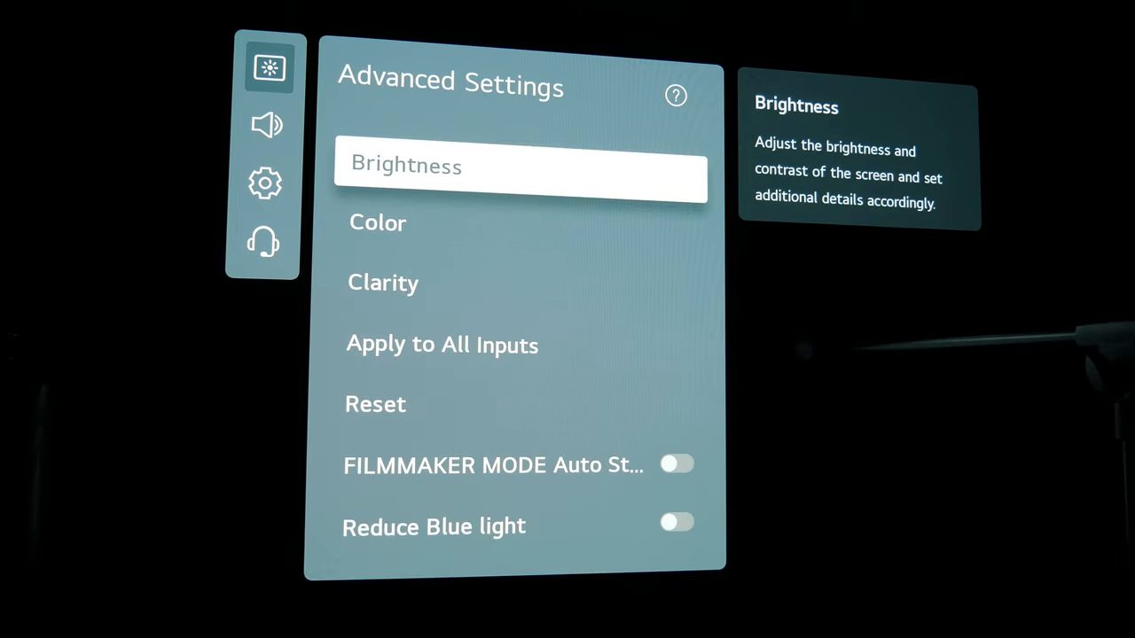
Back out to the Picture menu showing Select Mode: Game Optimizer (User).
click(520, 178)
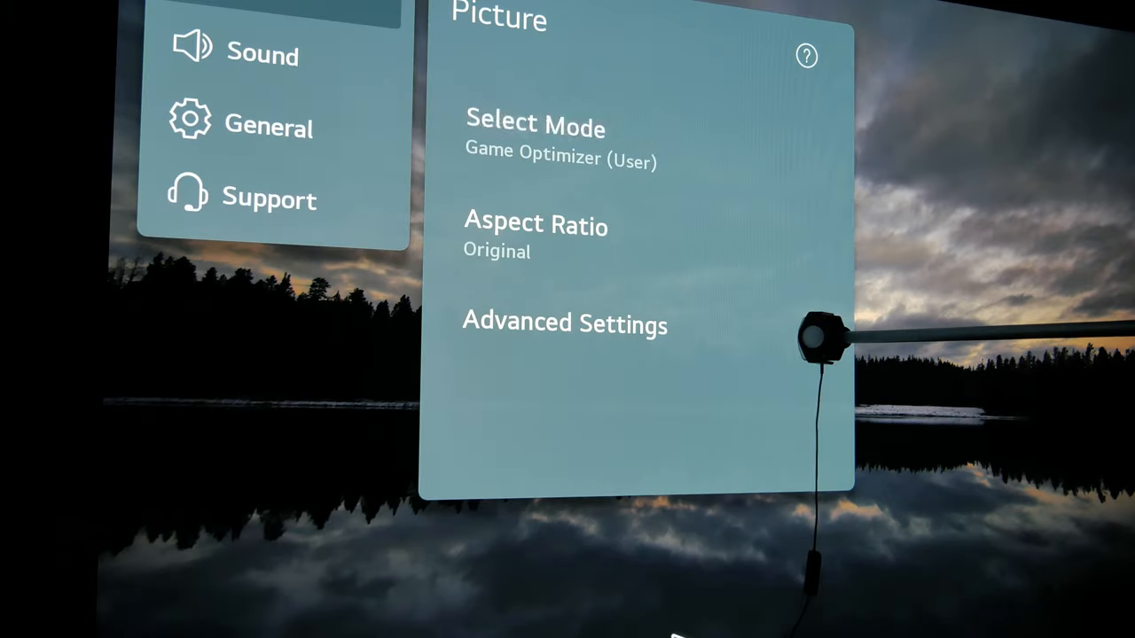
Review Brightness values on the 24 fps clip and scroll through the Game Optimizer settings.
click(564, 322)
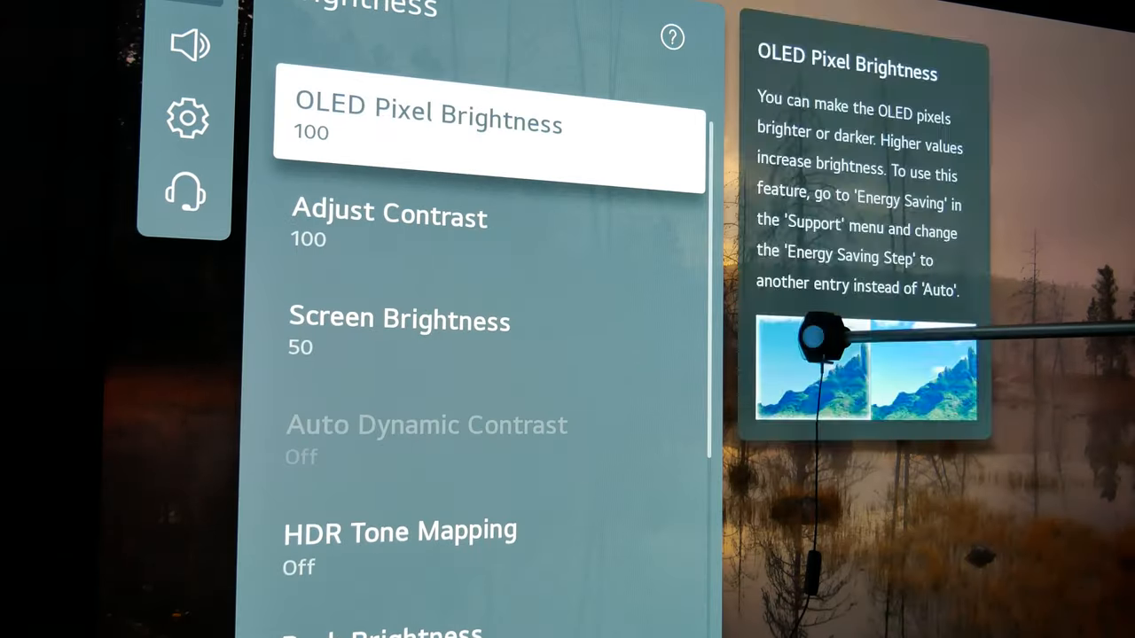
scroll(down, 3)
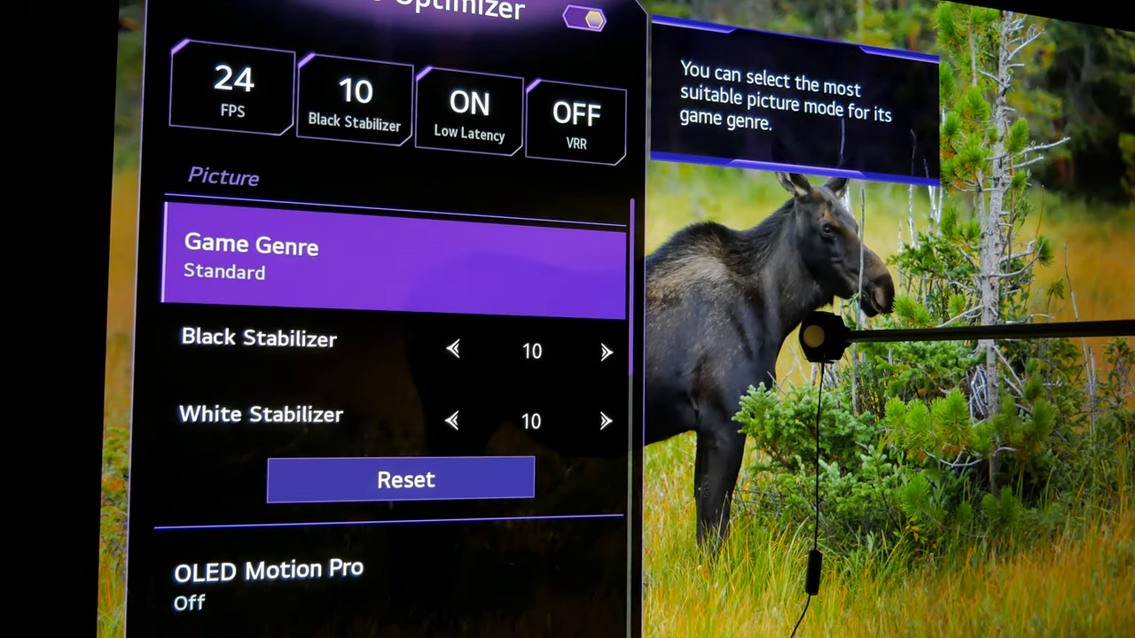
scroll(down, 3)
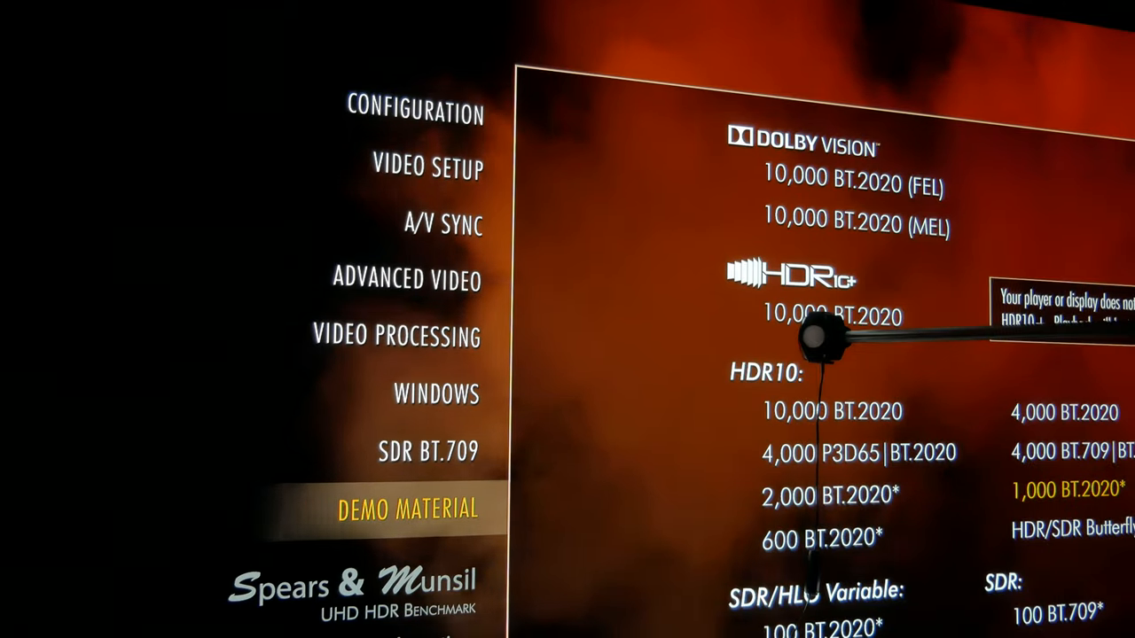
Start a 60 fps clip from Demo Material on the Spears & Munsil benchmark disc.
click(436, 394)
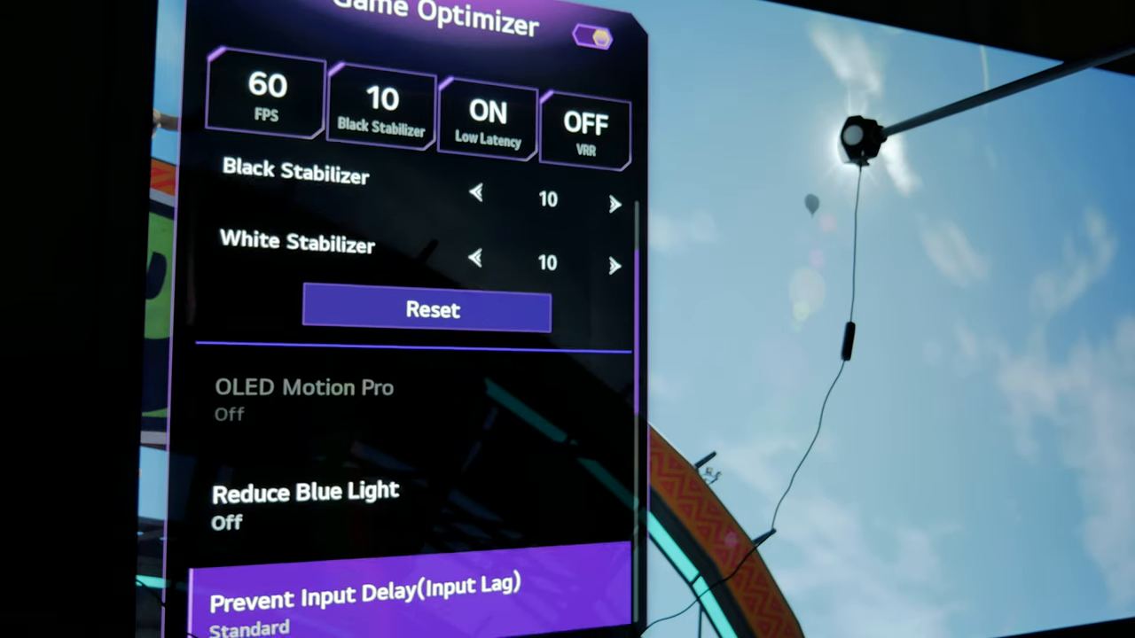
scroll(down, 3)
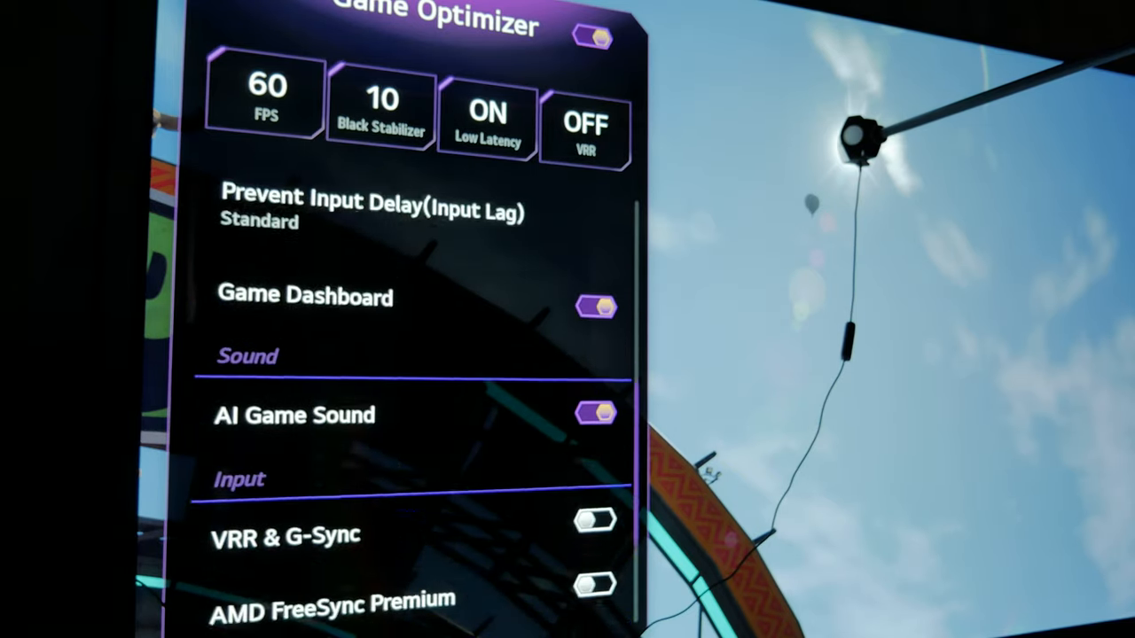
scroll(down, 3)
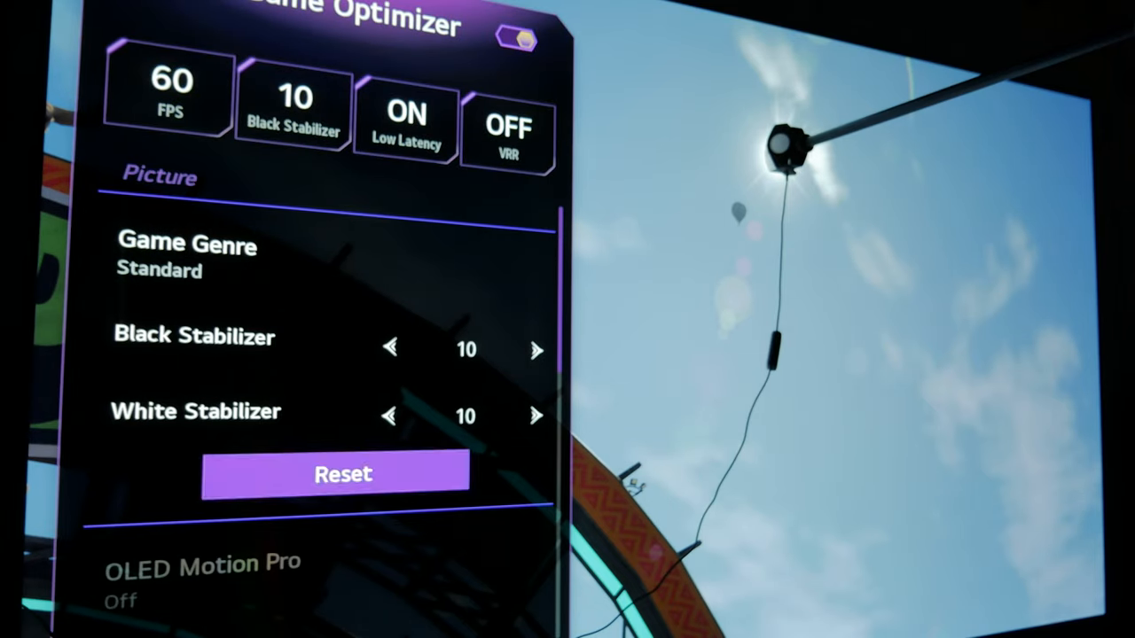
scroll(down, 3)
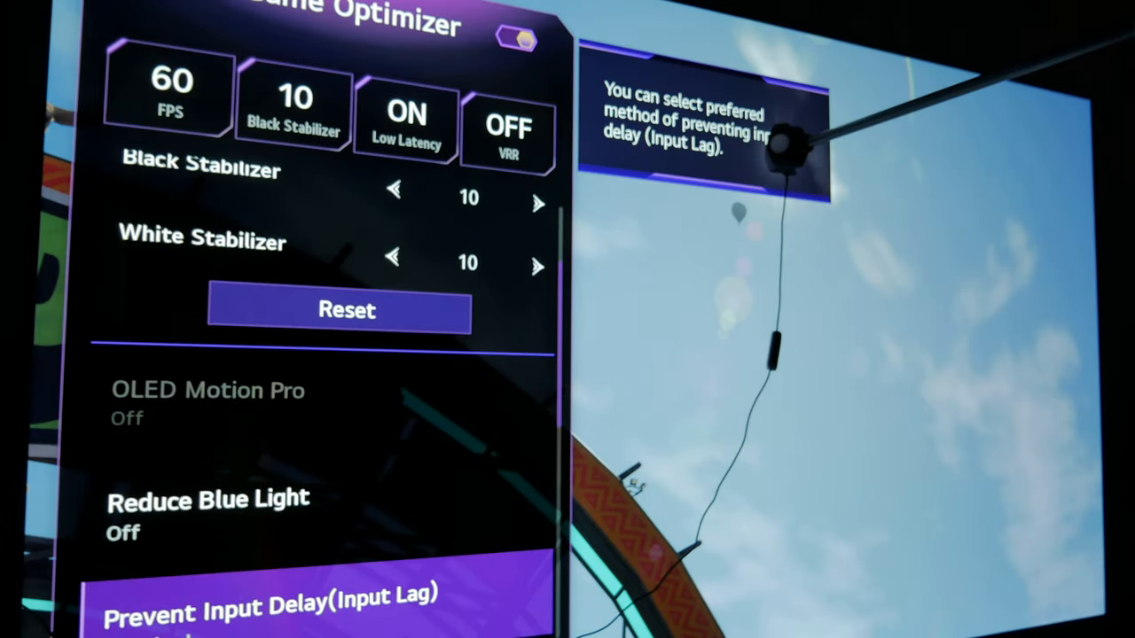